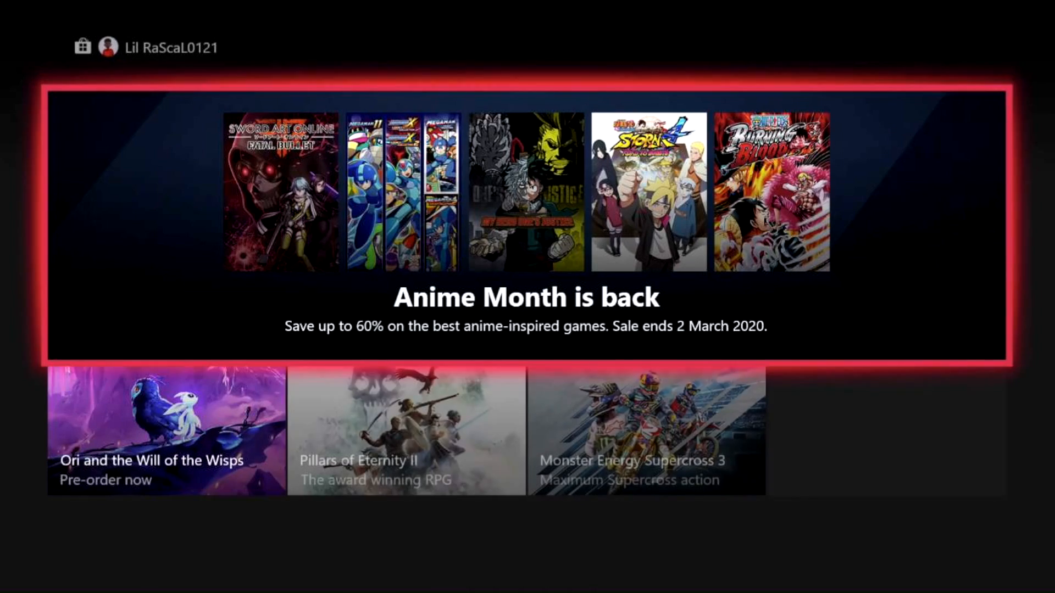
# Step: Switch to the Store's Apps section
pyautogui.scroll(-3)
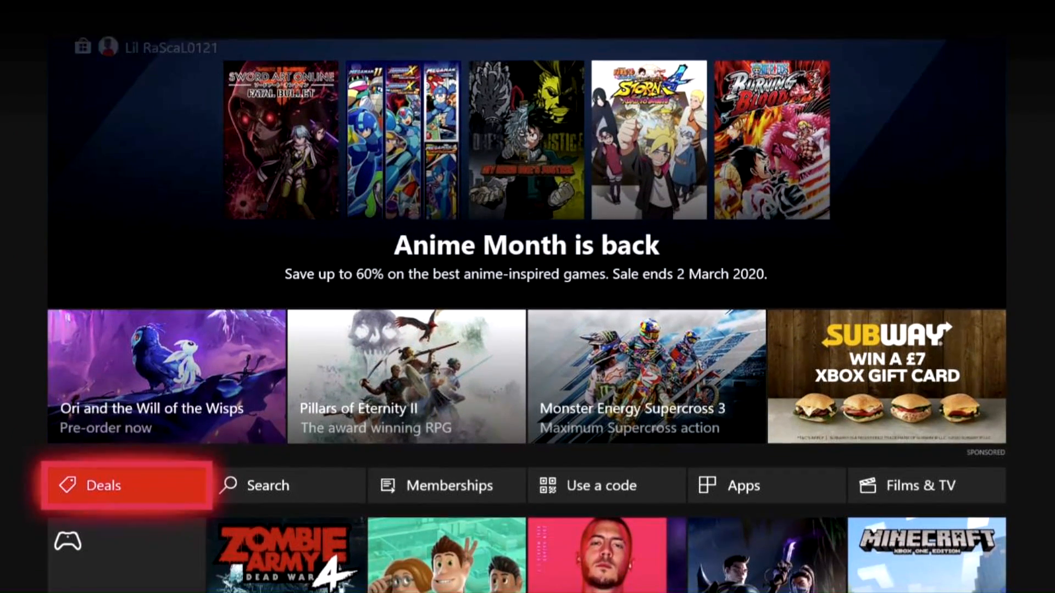
pyautogui.scroll(-3)
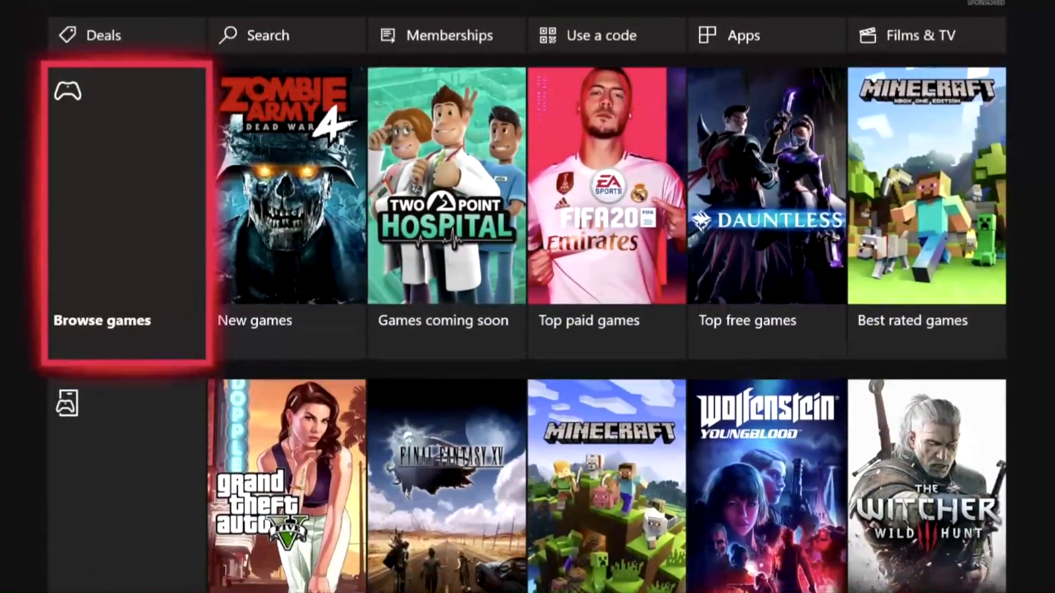
pyautogui.scroll(-3)
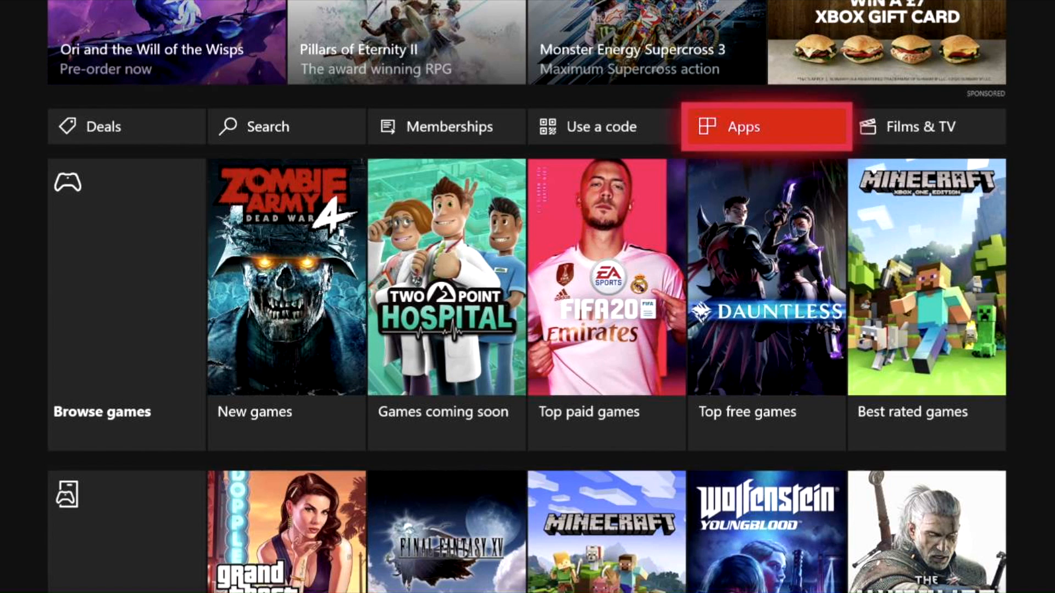
pyautogui.click(742, 126)
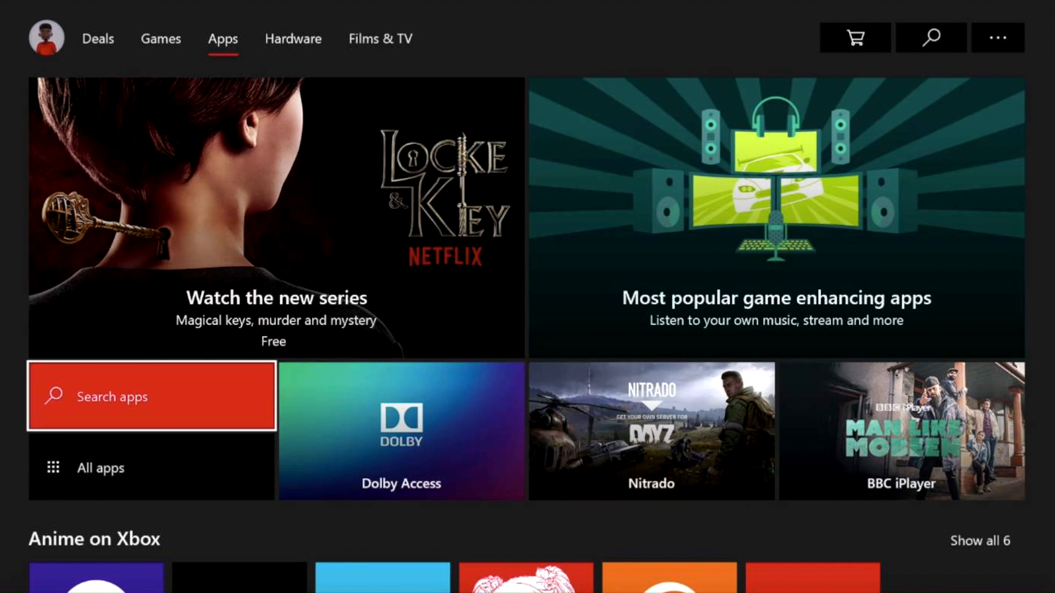
# Step: Scroll down to the Popular music apps row
pyautogui.scroll(-3)
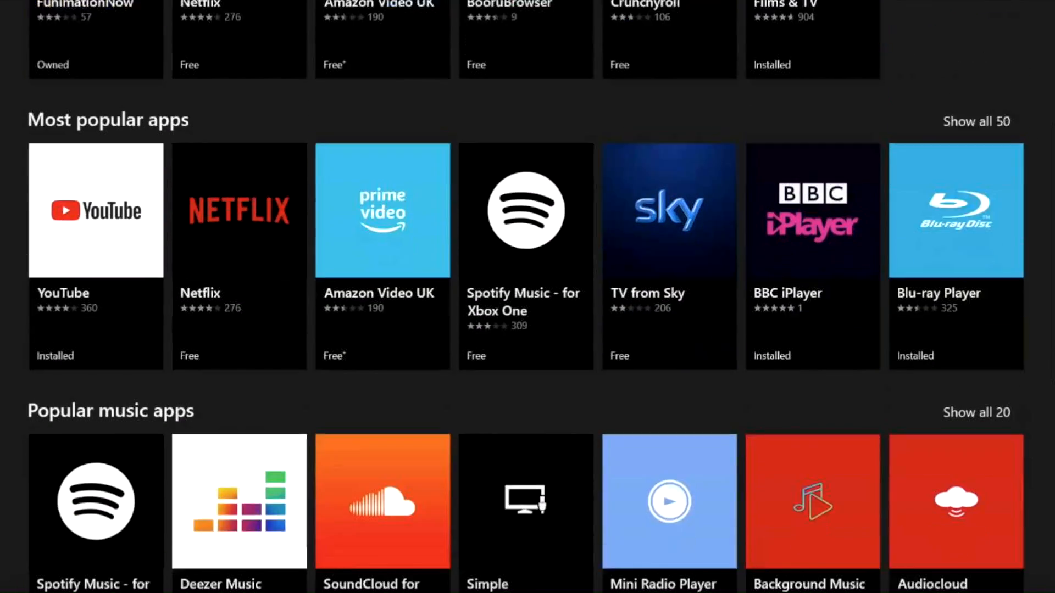
pyautogui.scroll(-3)
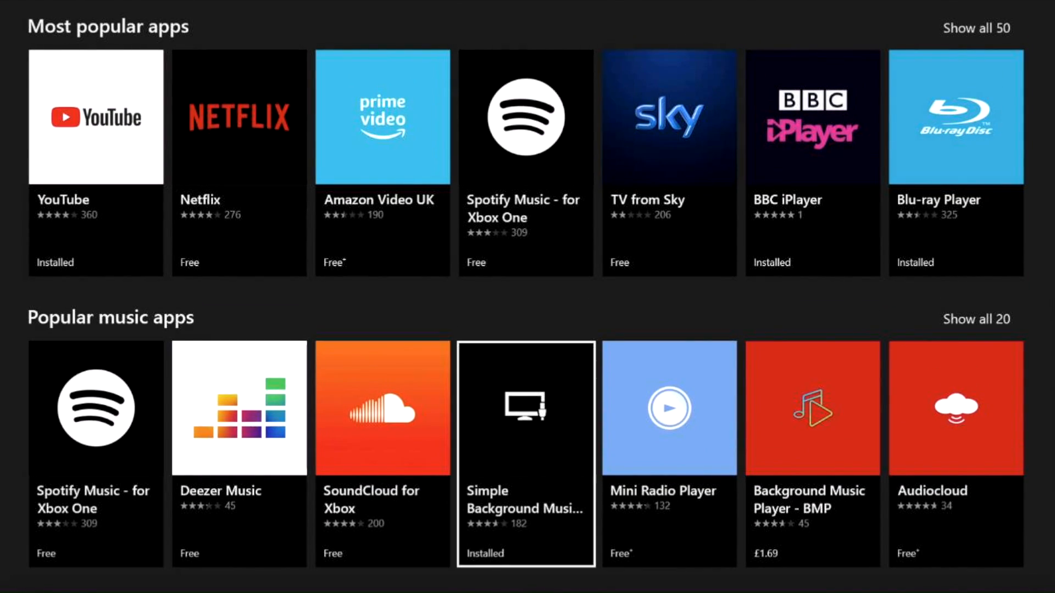
pyautogui.scroll(-3)
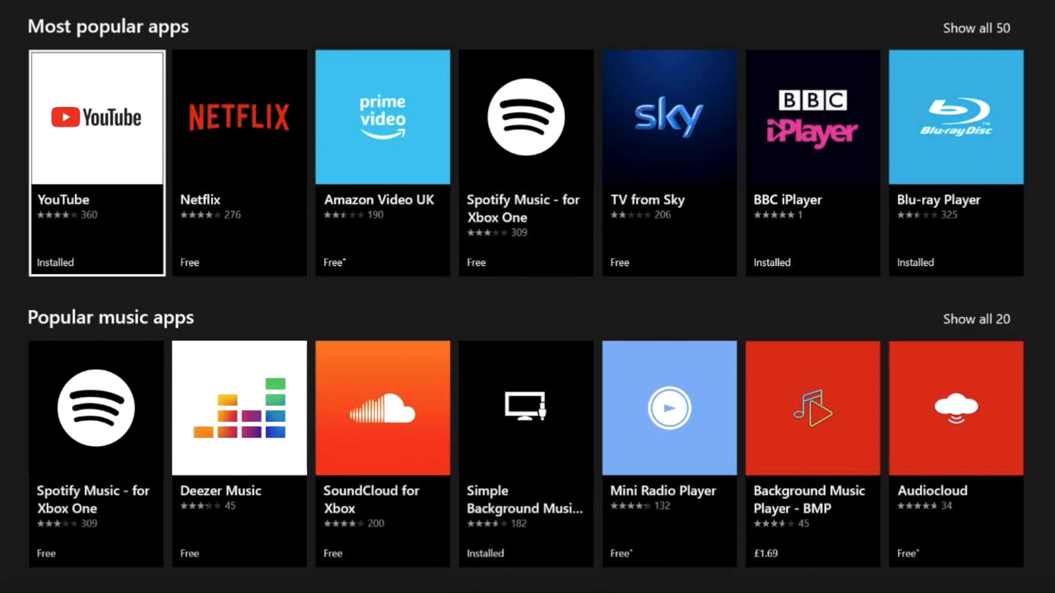
pyautogui.scroll(-3)
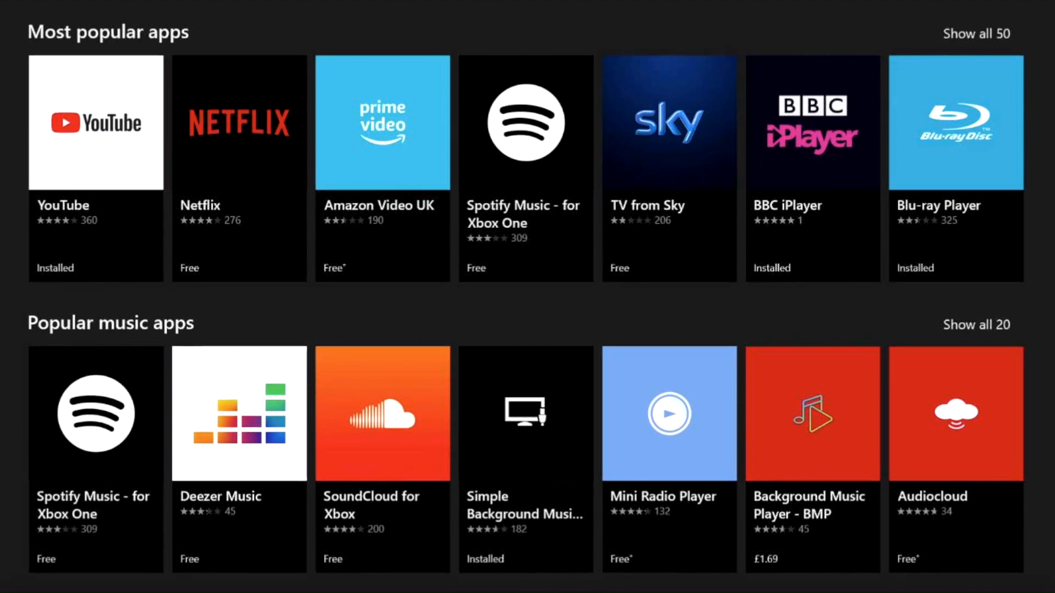
pyautogui.scroll(3)
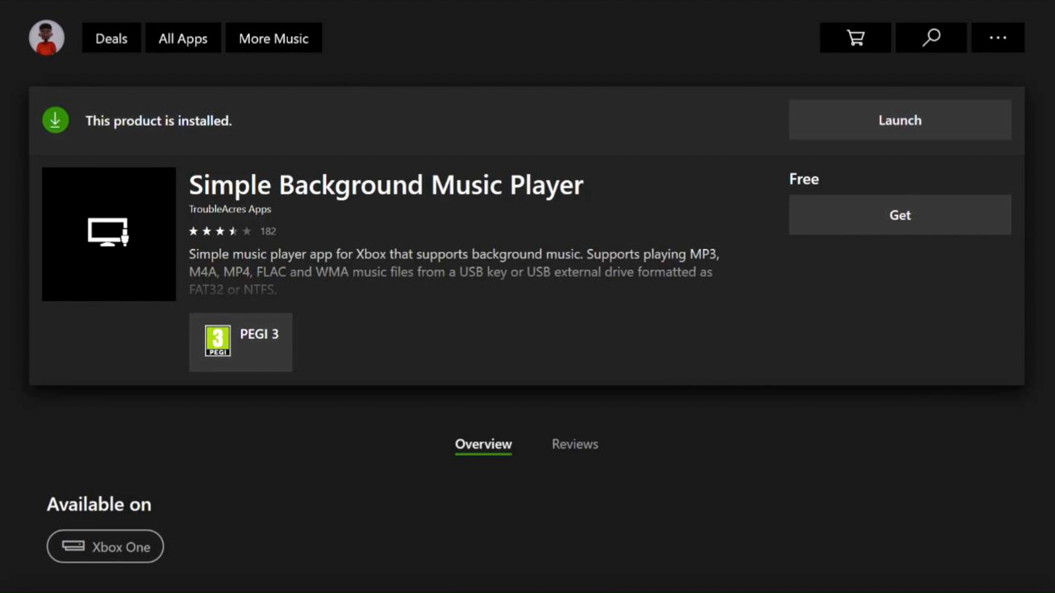
pyautogui.moveTo(899, 120)
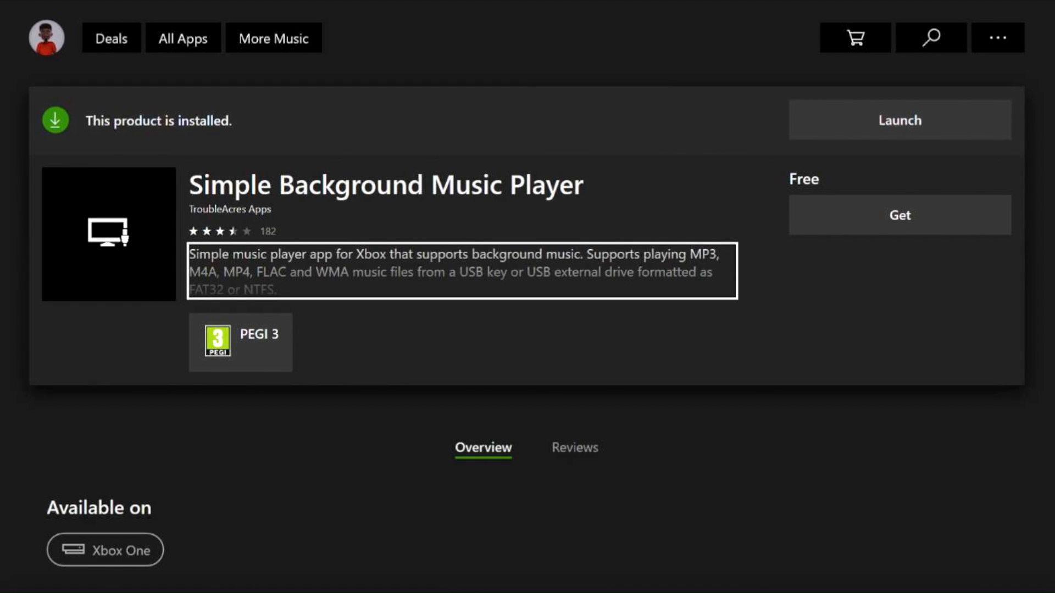
# Step: Expand the Simple Background Music Player description about USB folder setup, then close it
pyautogui.click(461, 270)
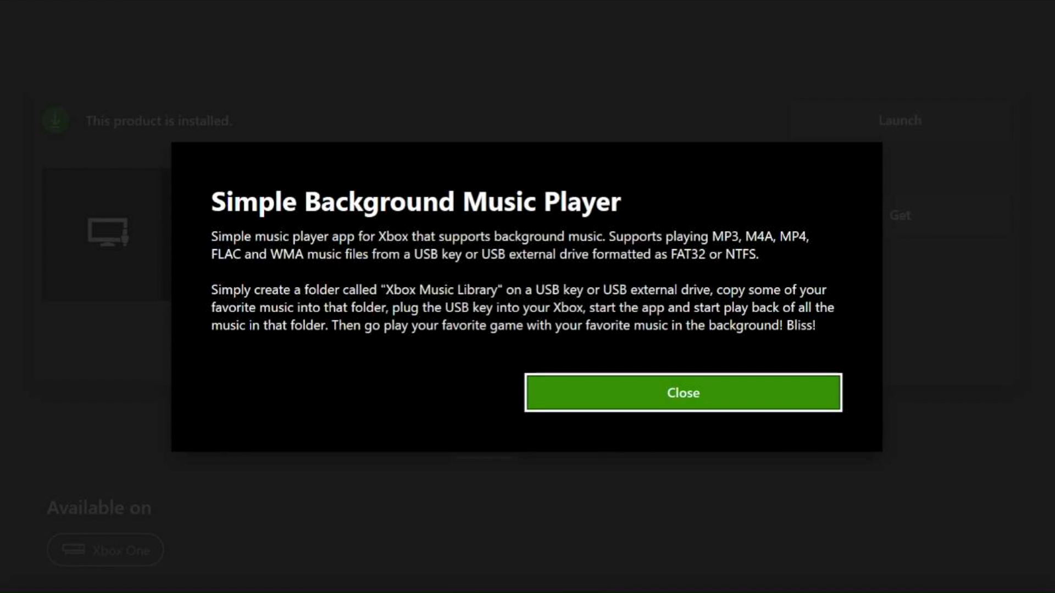
pyautogui.click(681, 392)
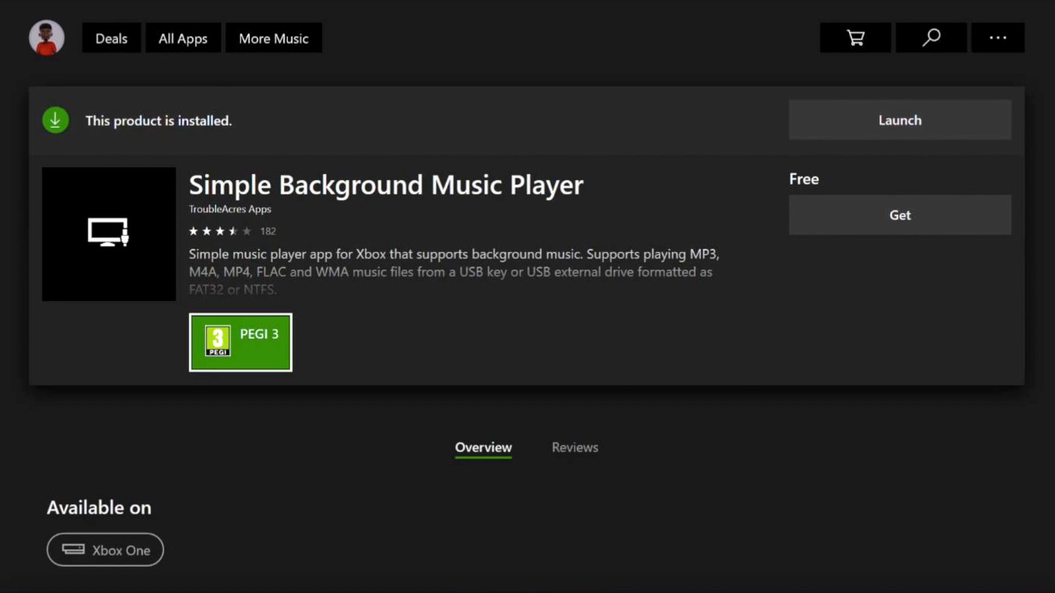
pyautogui.click(574, 447)
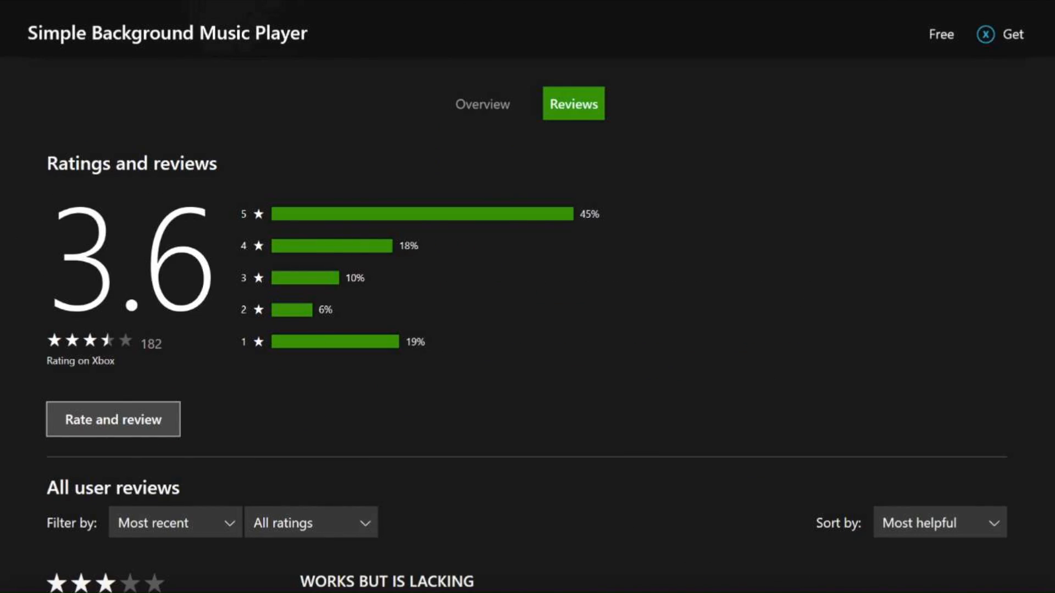
pyautogui.click(483, 204)
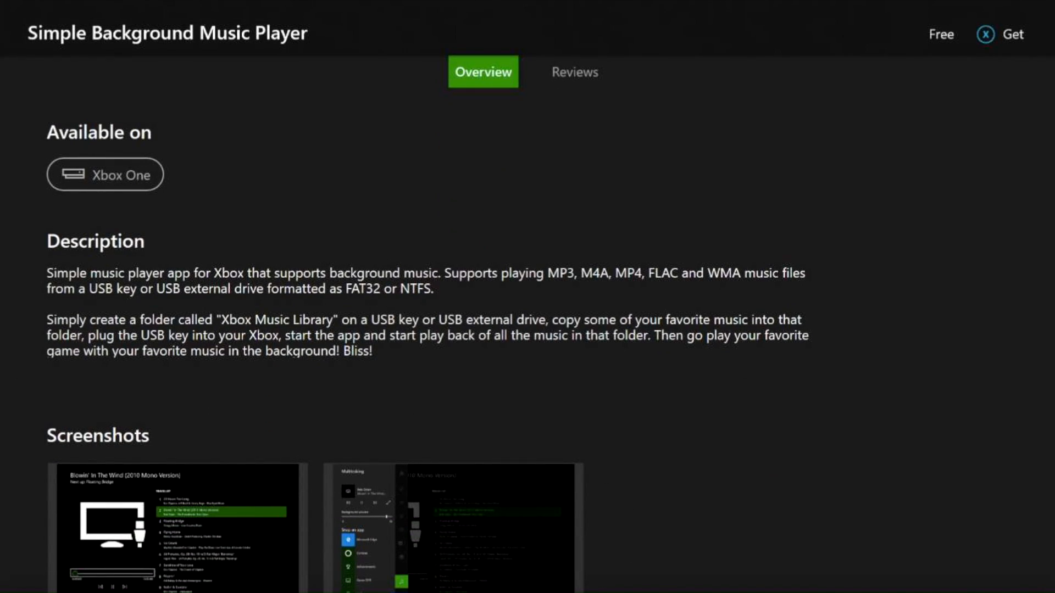
pyautogui.scroll(-3)
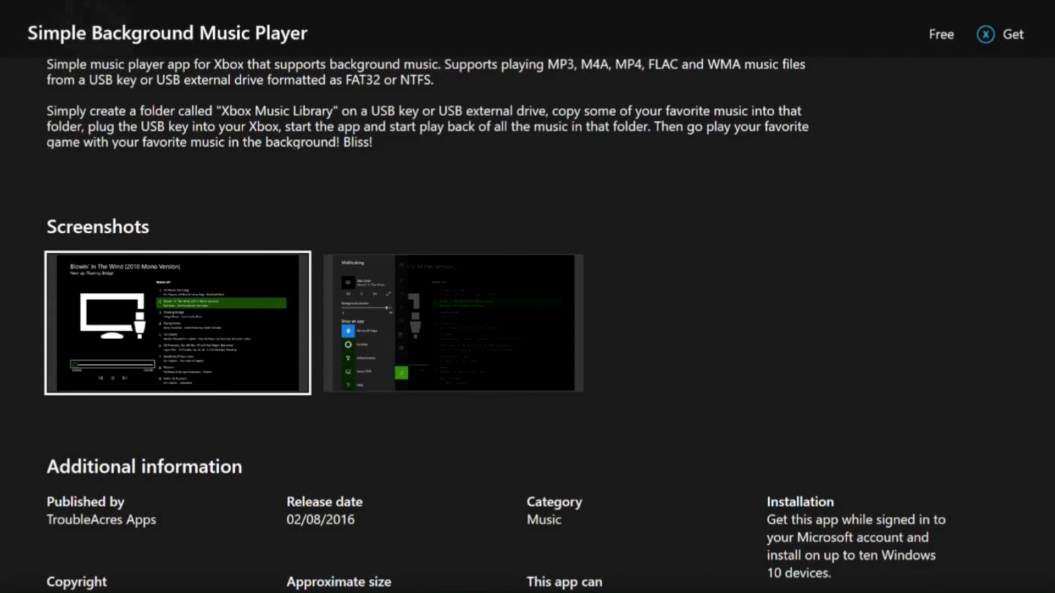
pyautogui.scroll(-3)
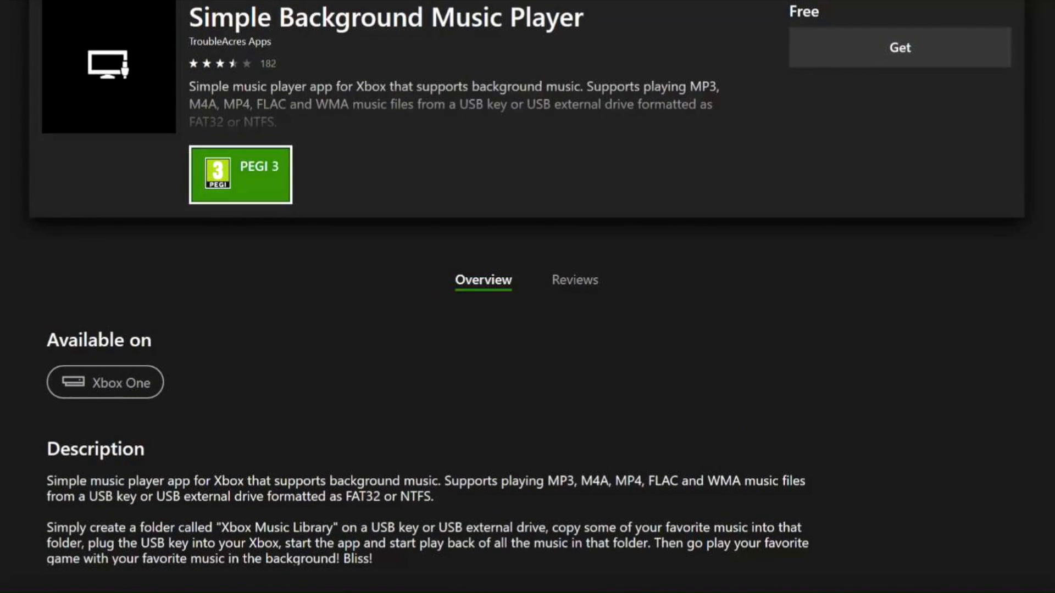
# Step: Open the app's Reviews and set the Filter by dropdown to All reviews
pyautogui.click(482, 279)
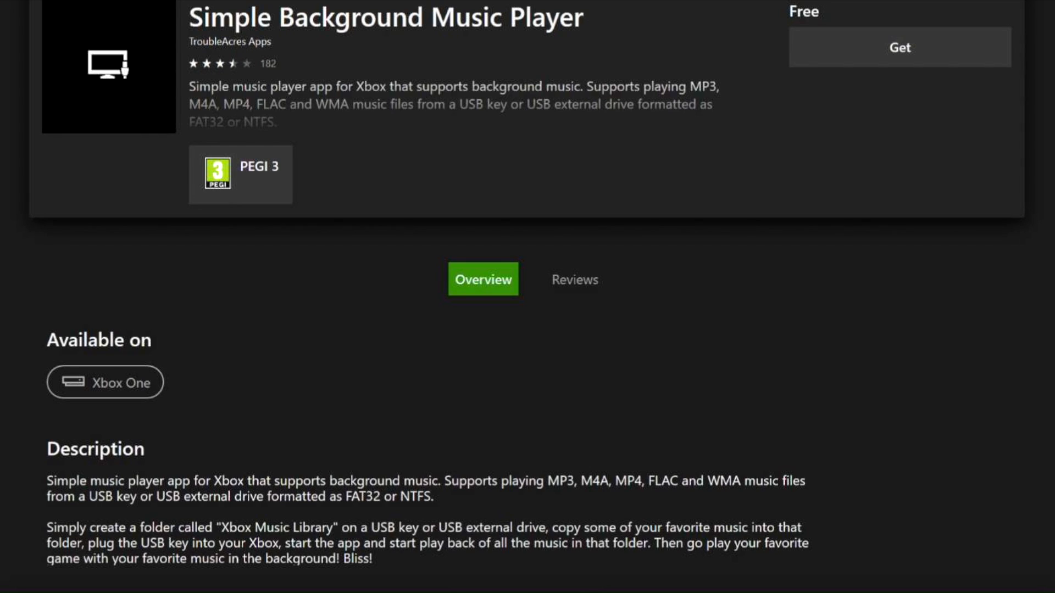
pyautogui.click(573, 278)
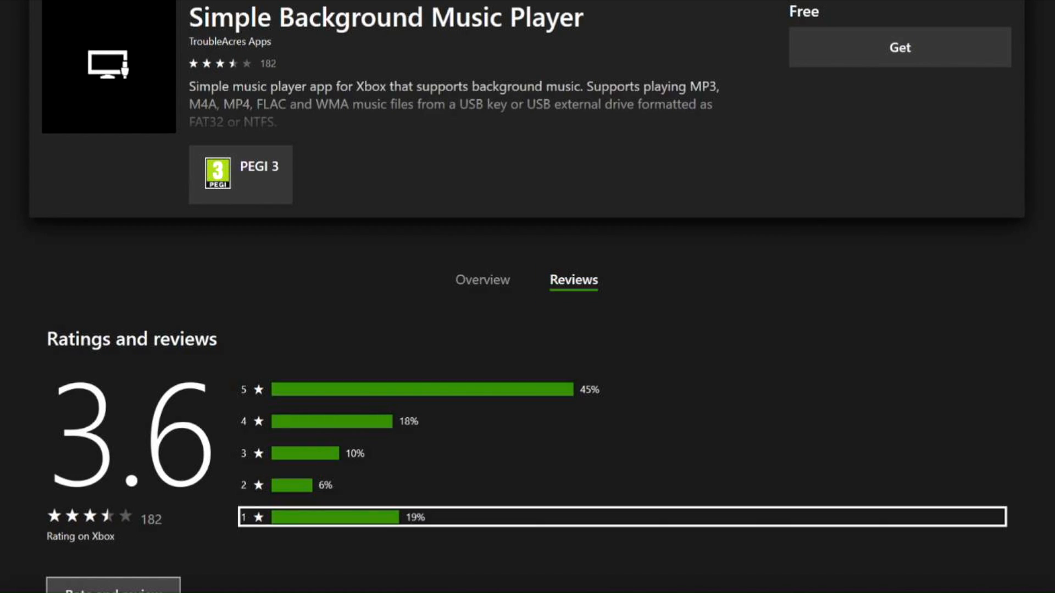
pyautogui.click(618, 517)
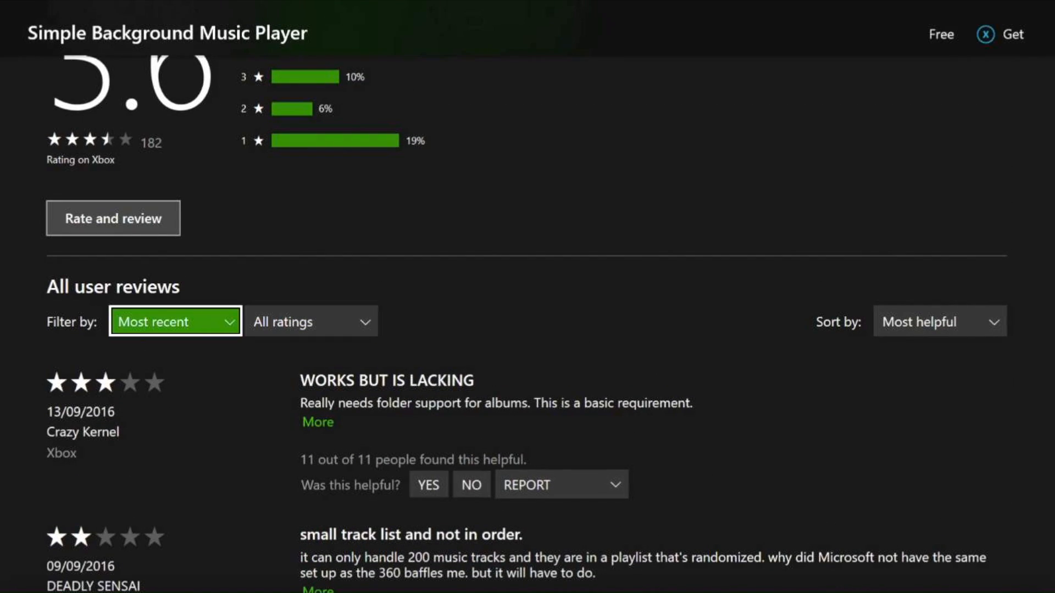
pyautogui.click(174, 321)
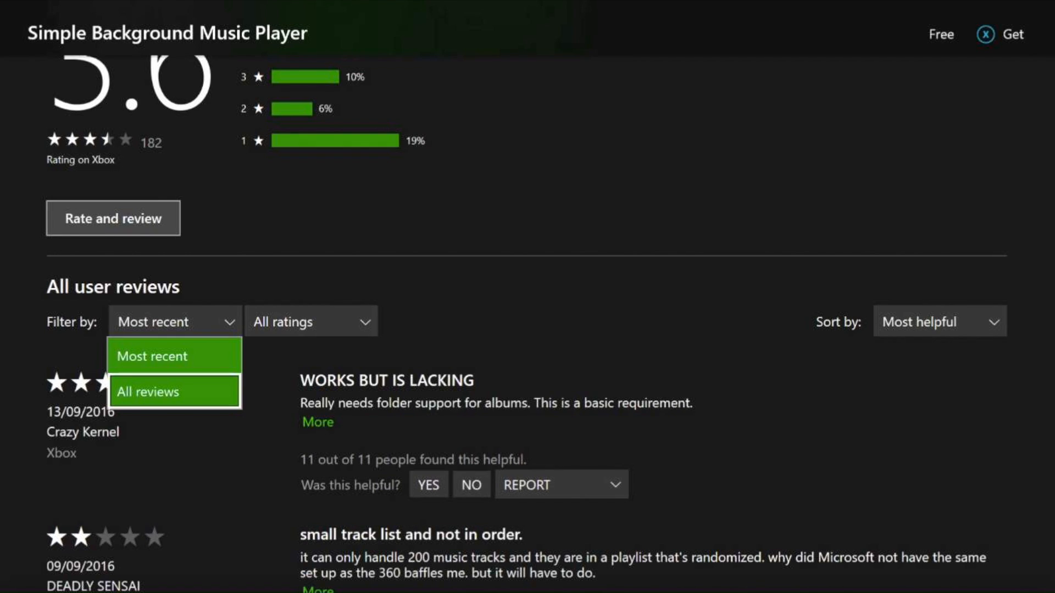
pyautogui.click(174, 390)
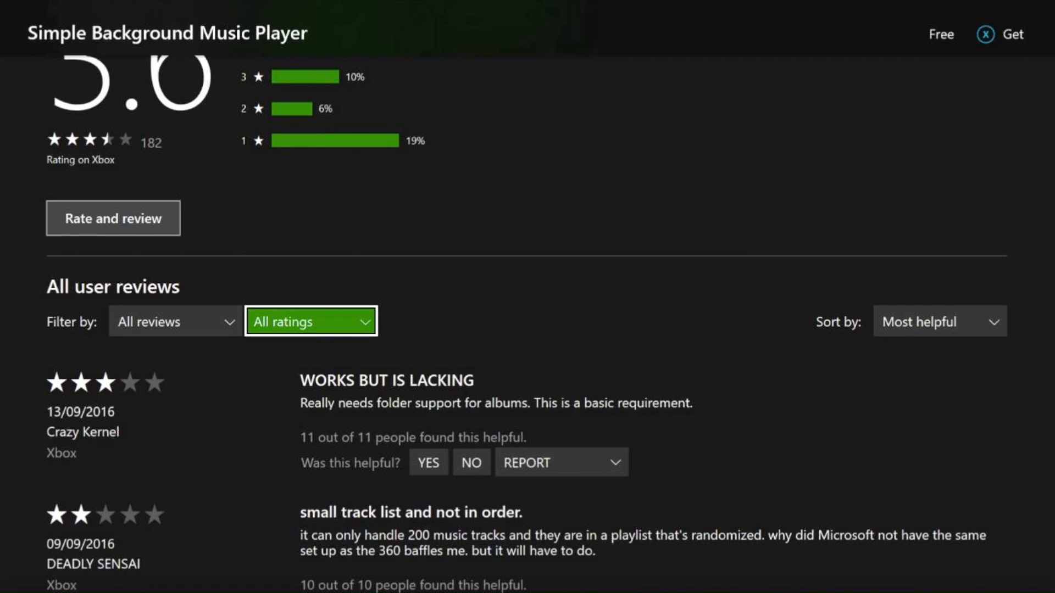
pyautogui.click(310, 321)
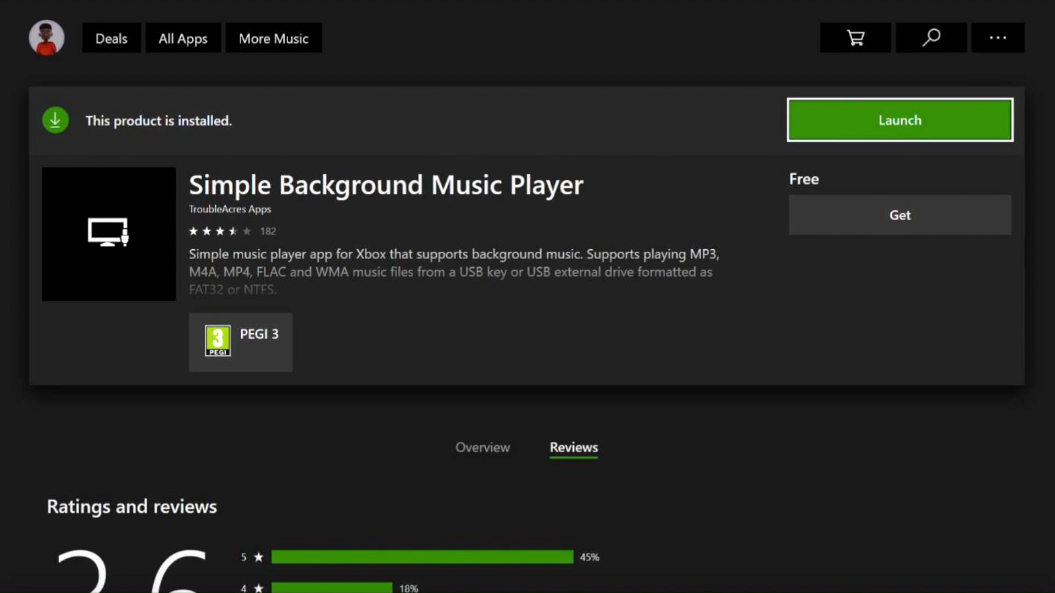
# Step: Launch Simple Background Music Player and press Y to load the USB music folder
pyautogui.click(898, 121)
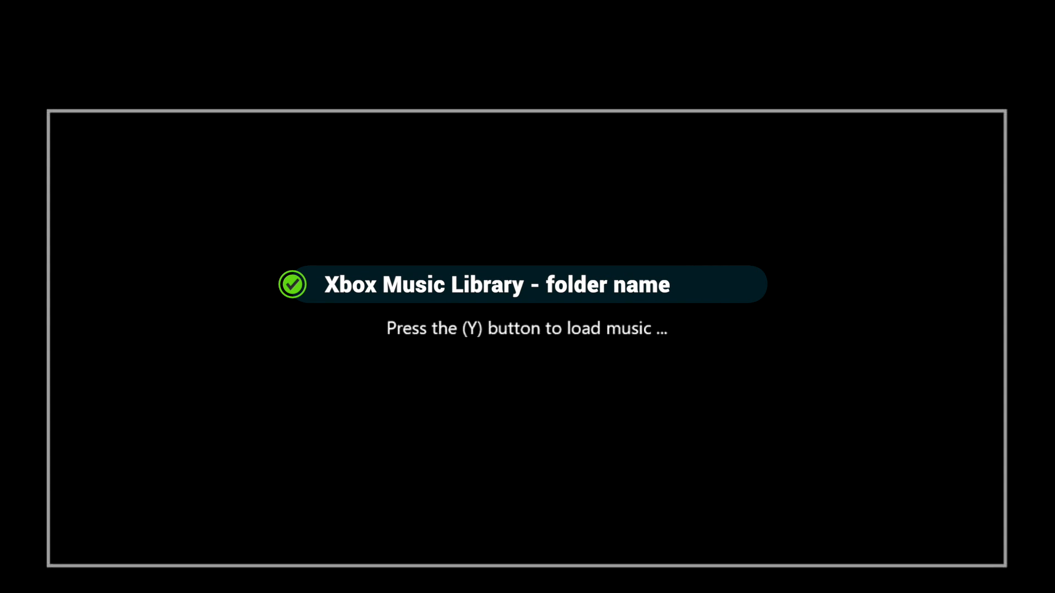
pyautogui.press('y')
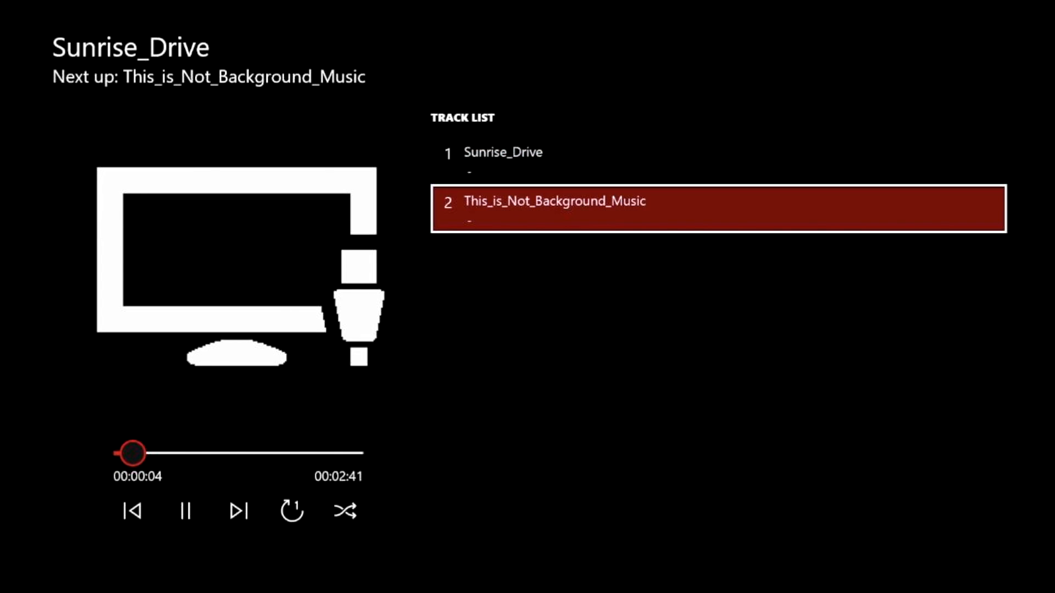
# Step: Play track 2 from the Track List, then pause it
pyautogui.click(238, 512)
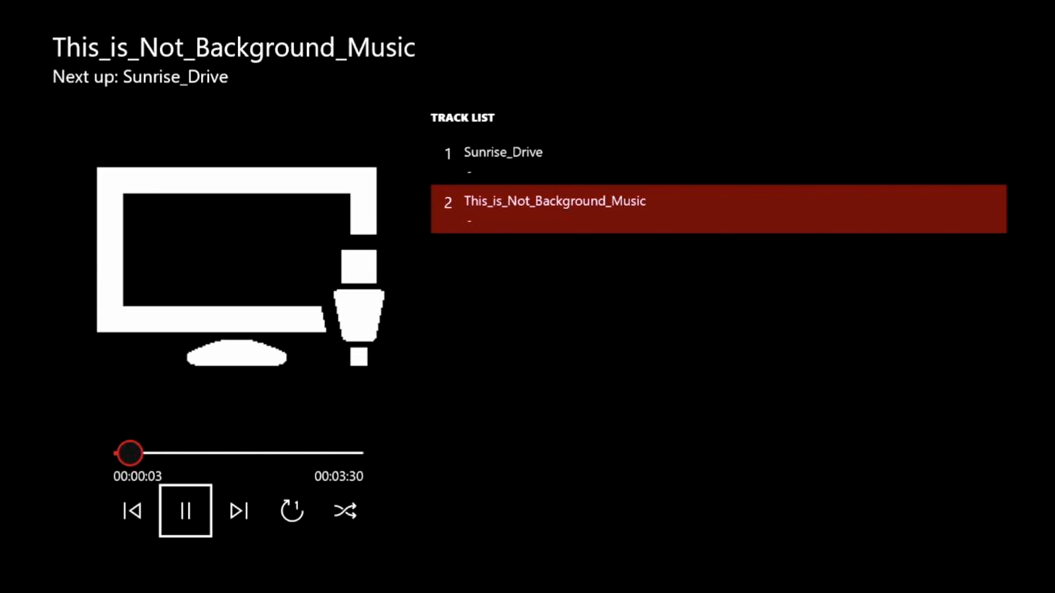
pyautogui.click(184, 510)
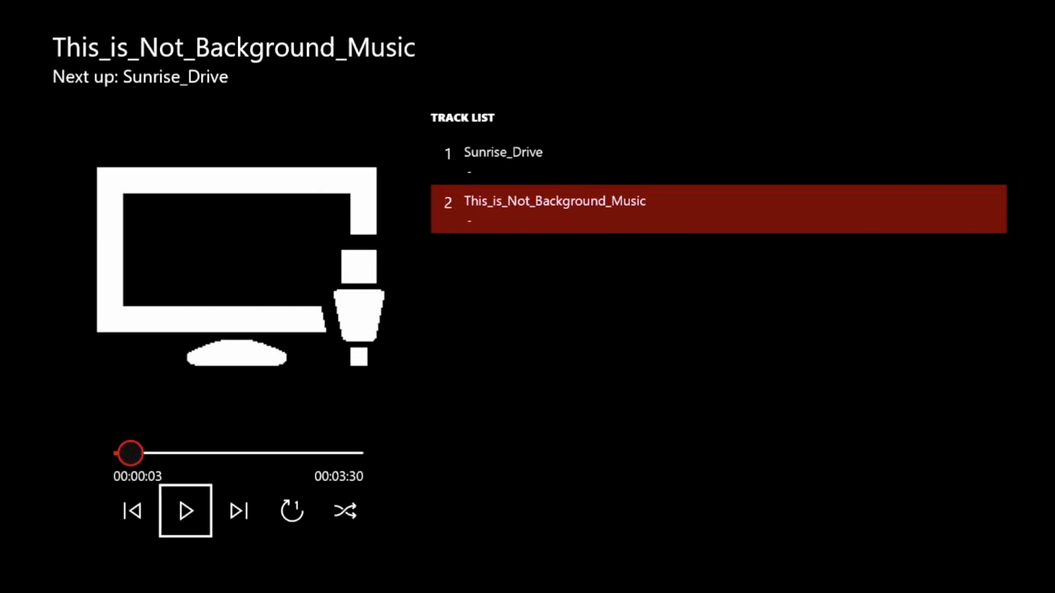